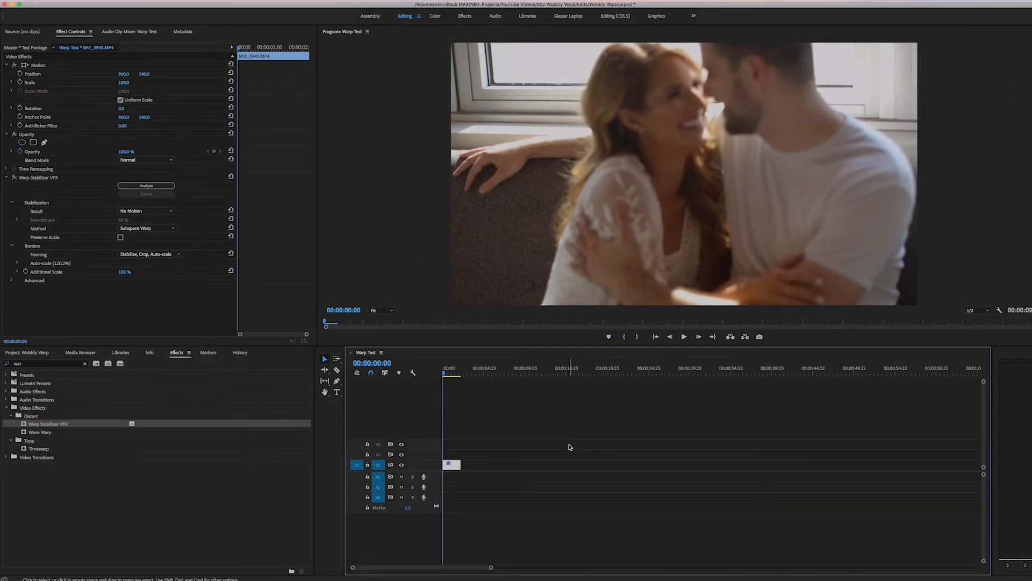
{"action": "mouse_move", "coordinate": [469, 420]}
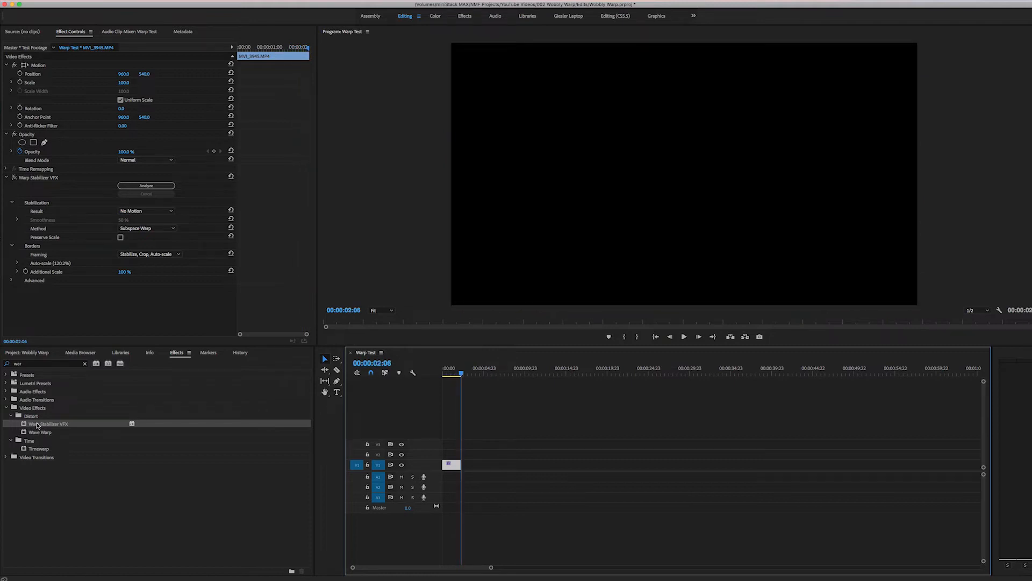
{"action": "mouse_move", "coordinate": [14, 178]}
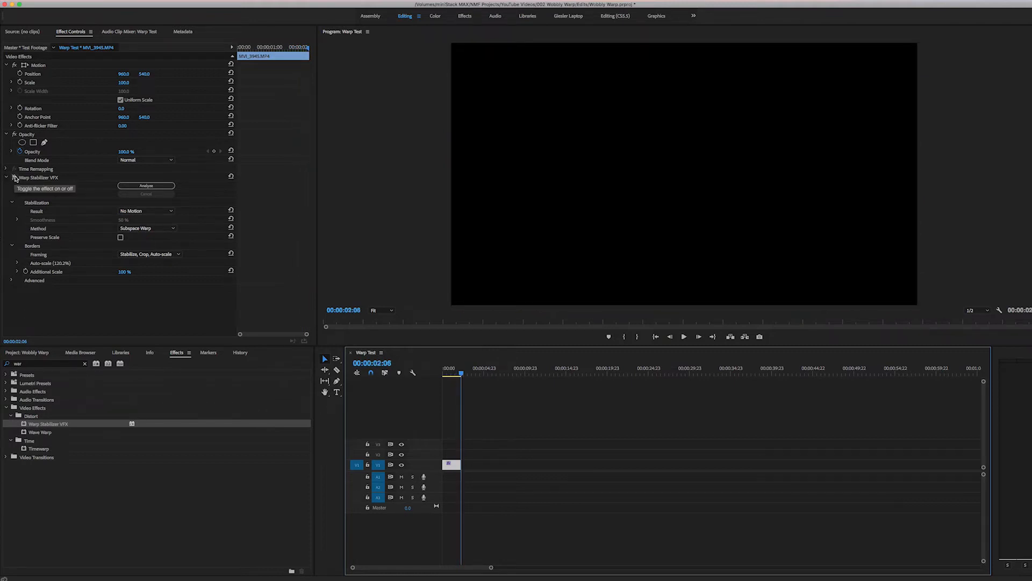
{"action": "mouse_move", "coordinate": [112, 255]}
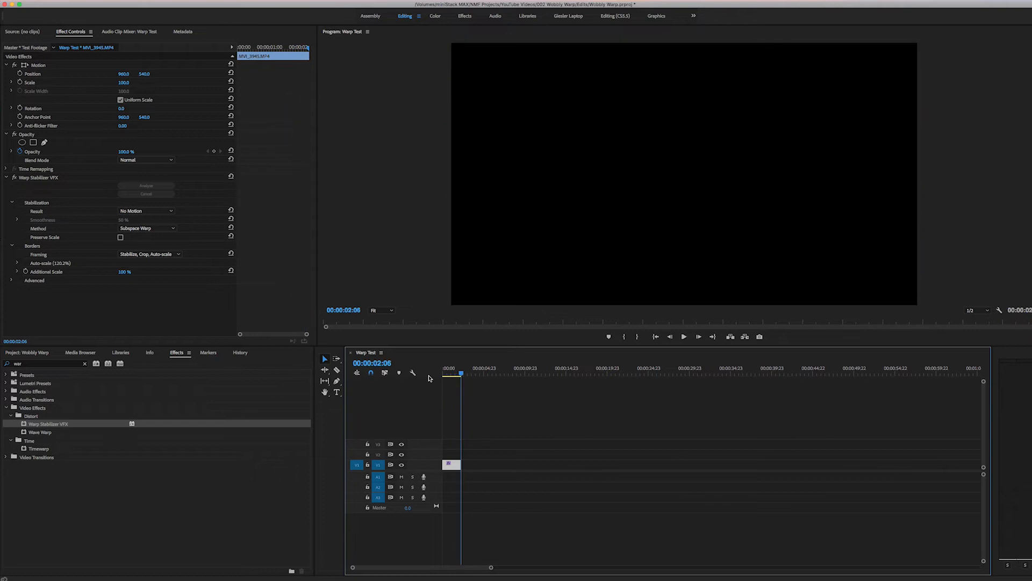
{"action": "mouse_move", "coordinate": [506, 408]}
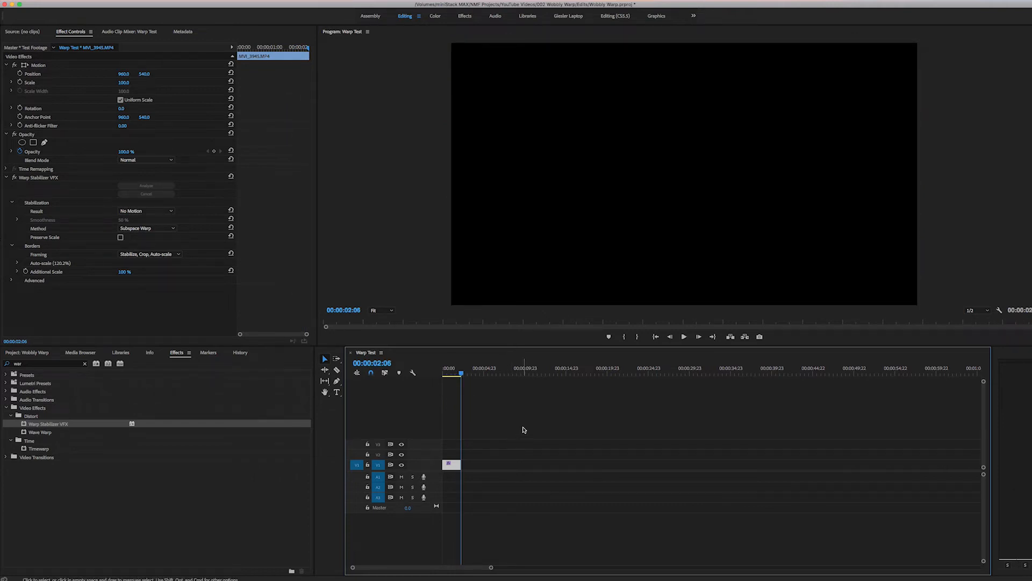
{"action": "mouse_move", "coordinate": [503, 440]}
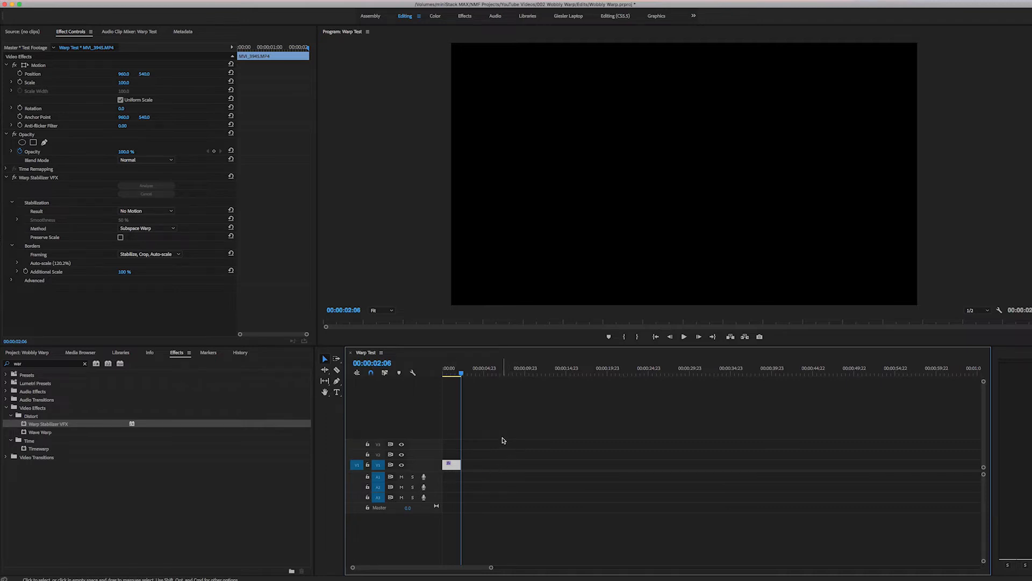
{"action": "mouse_move", "coordinate": [542, 436]}
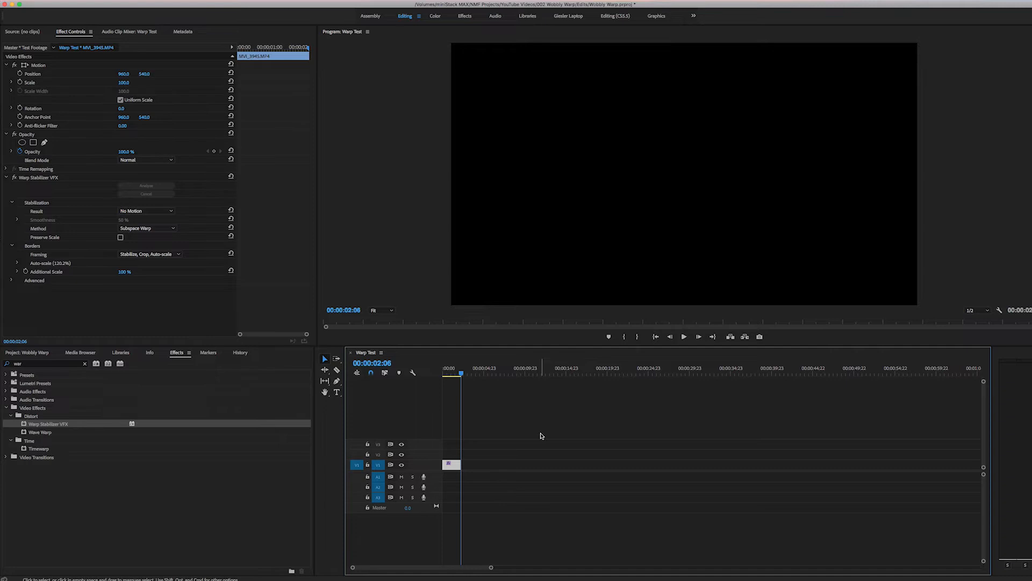
- Replace the clip with an After Effects composition saved as project 'Wobbly Warp'
{"action": "right_click", "coordinate": [449, 464]}
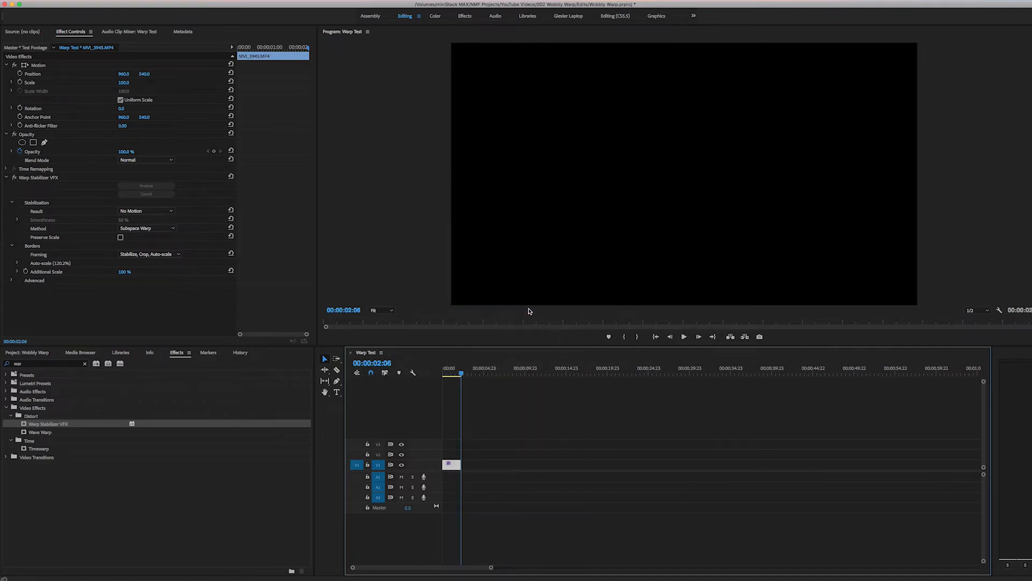
{"action": "mouse_move", "coordinate": [578, 247]}
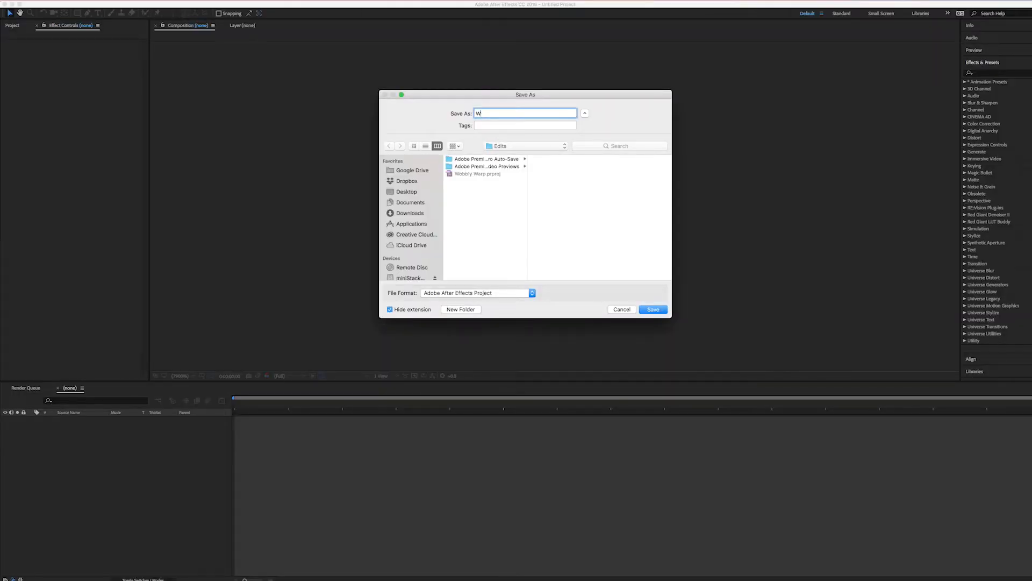
{"action": "type", "text": "obbly War"}
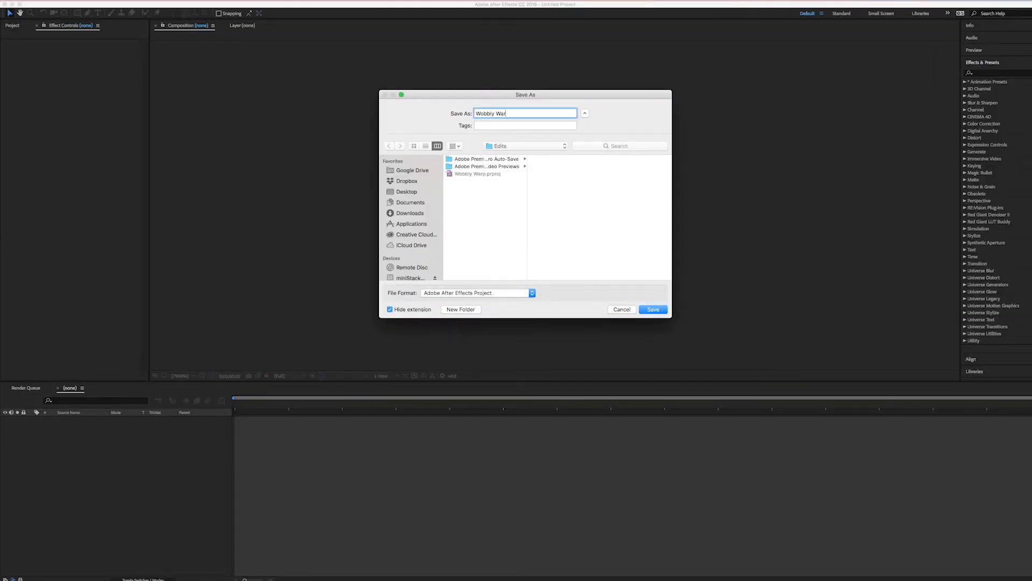
{"action": "type", "text": "p"}
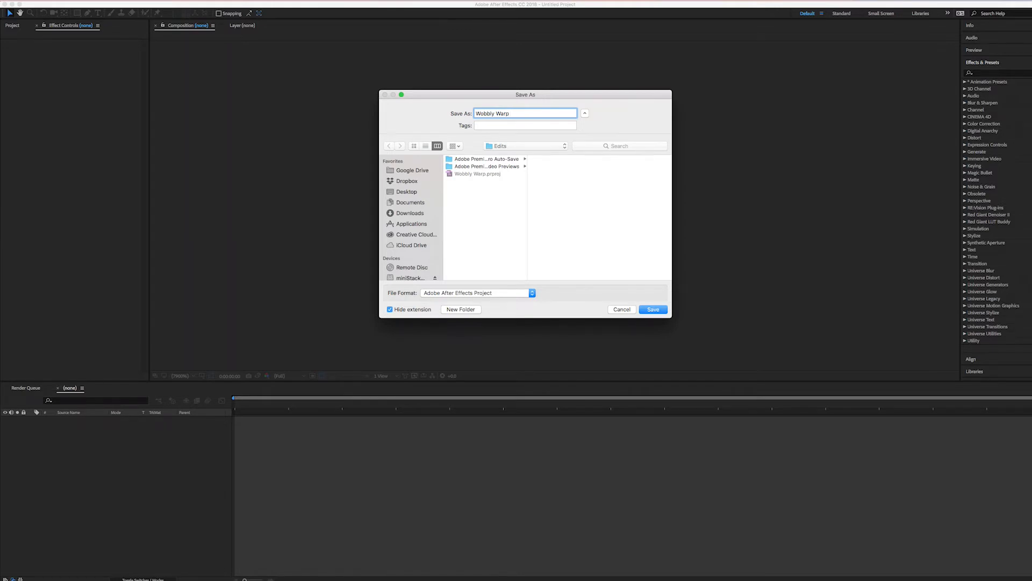
{"action": "left_click", "coordinate": [652, 309]}
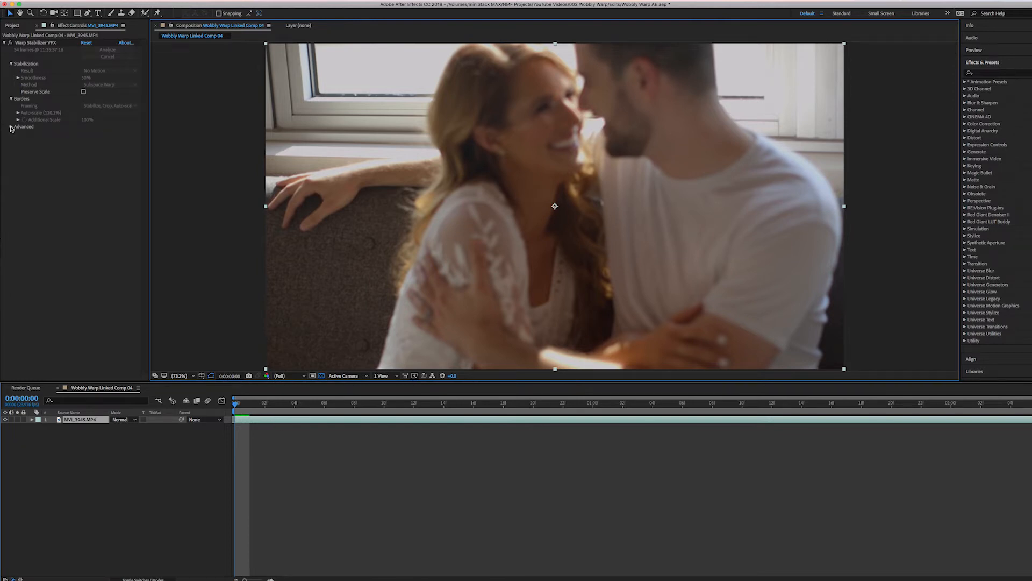
- Expand Advanced, enable Show Track Points, and set Track Point Size to 200%
{"action": "left_click", "coordinate": [12, 126]}
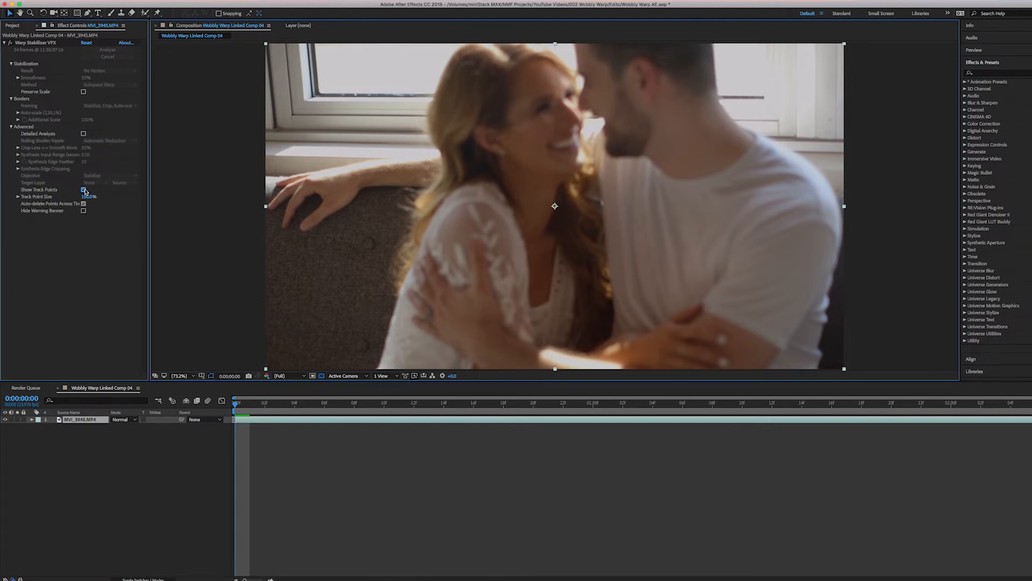
{"action": "left_click", "coordinate": [84, 189]}
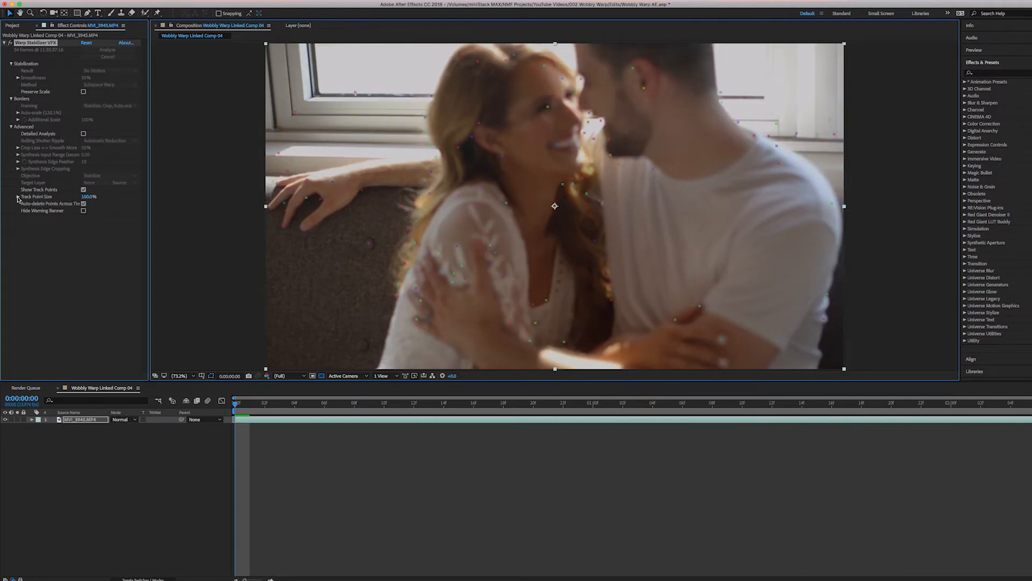
{"action": "left_click", "coordinate": [19, 196]}
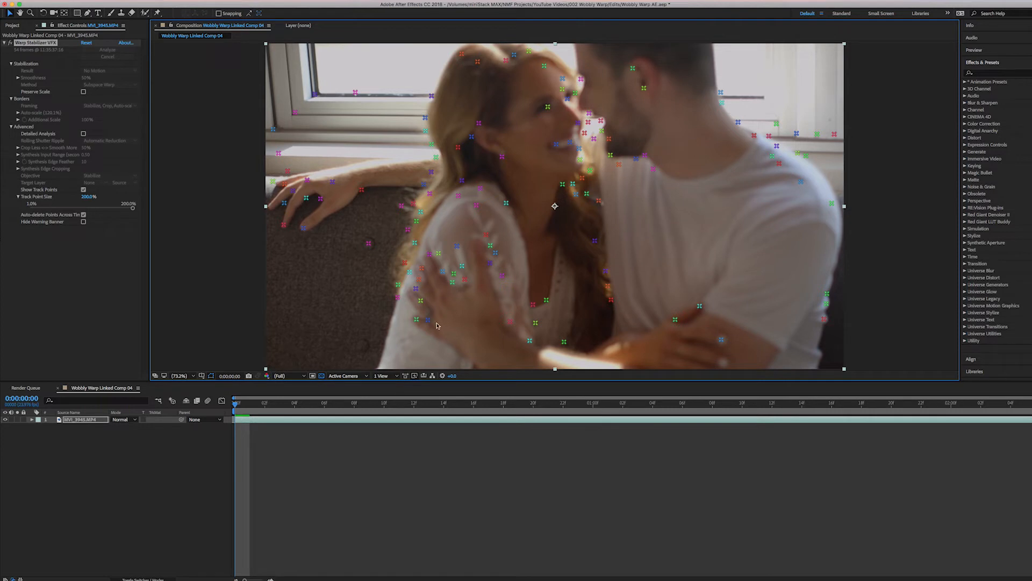
{"action": "mouse_move", "coordinate": [439, 224]}
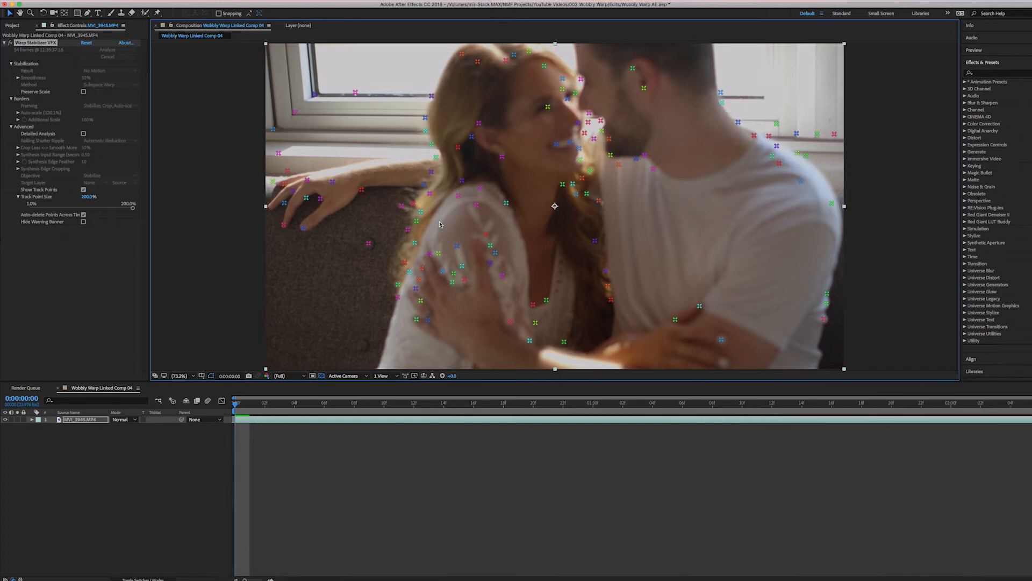
{"action": "mouse_move", "coordinate": [559, 110]}
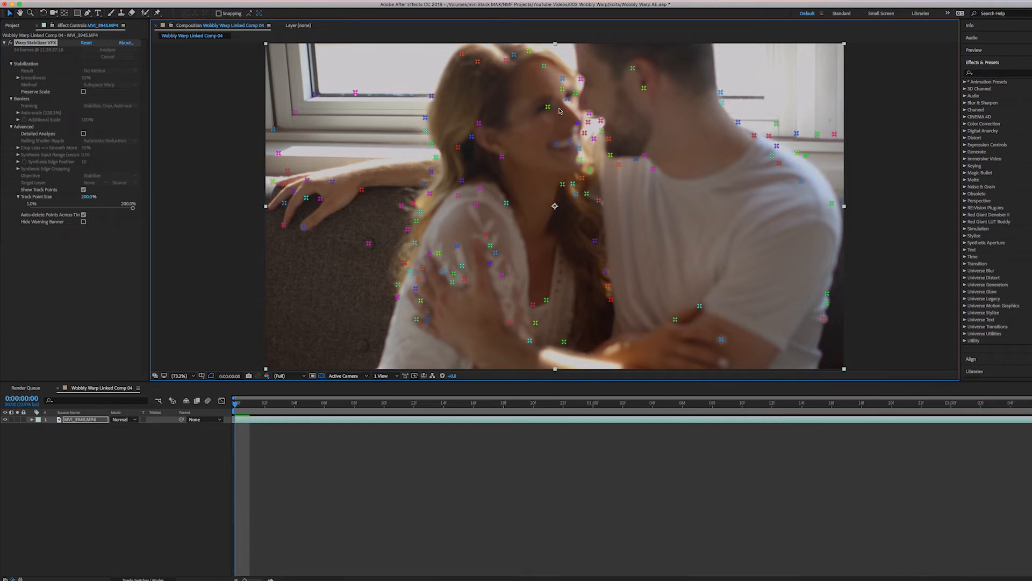
{"action": "mouse_move", "coordinate": [577, 115]}
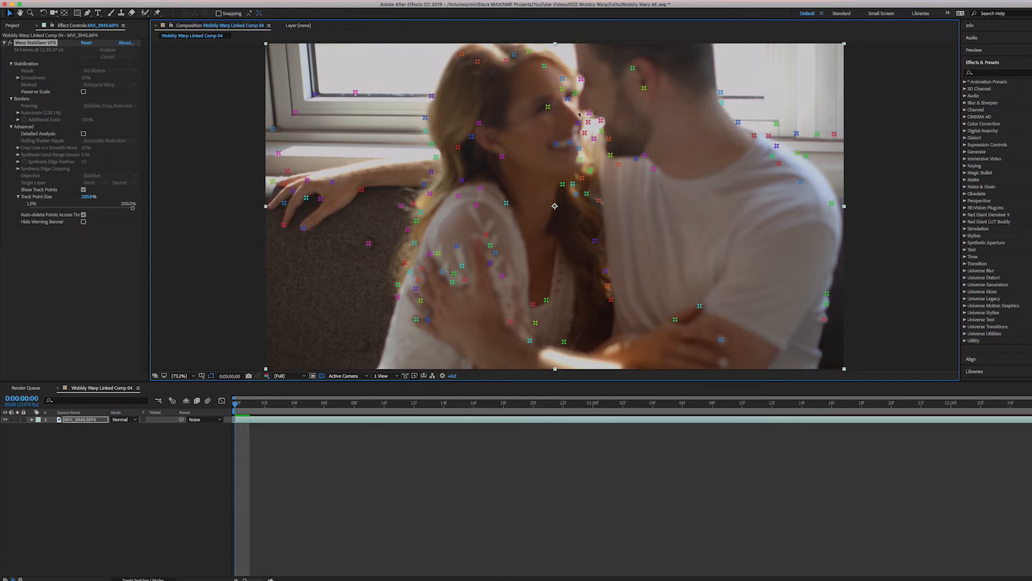
{"action": "mouse_move", "coordinate": [516, 47]}
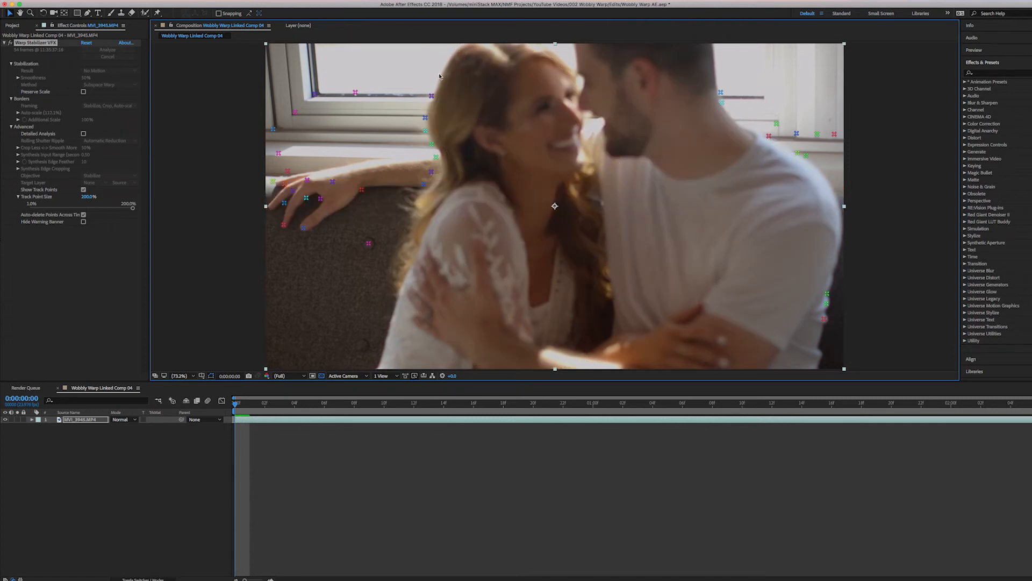
{"action": "mouse_move", "coordinate": [438, 90]}
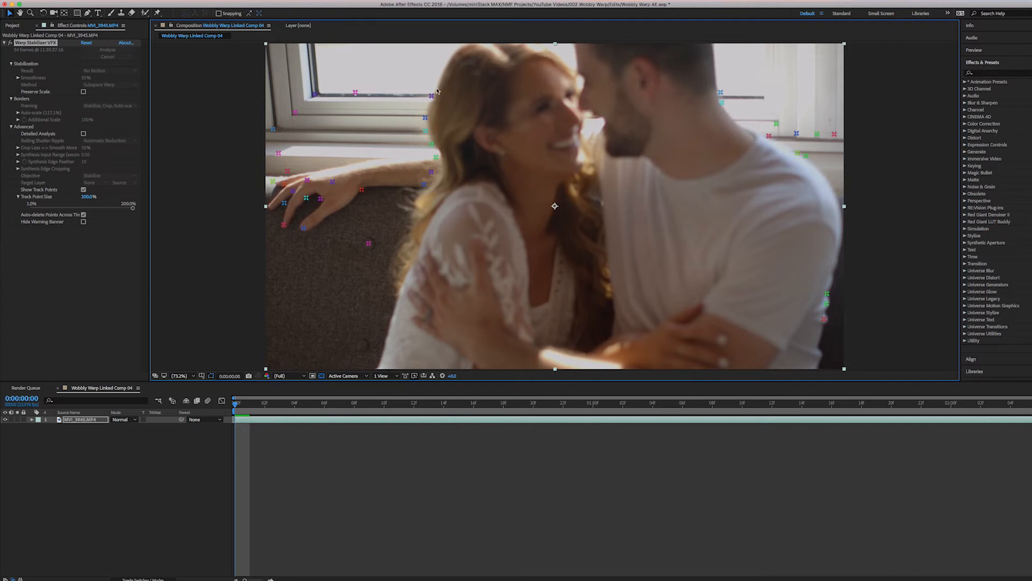
{"action": "mouse_move", "coordinate": [390, 178]}
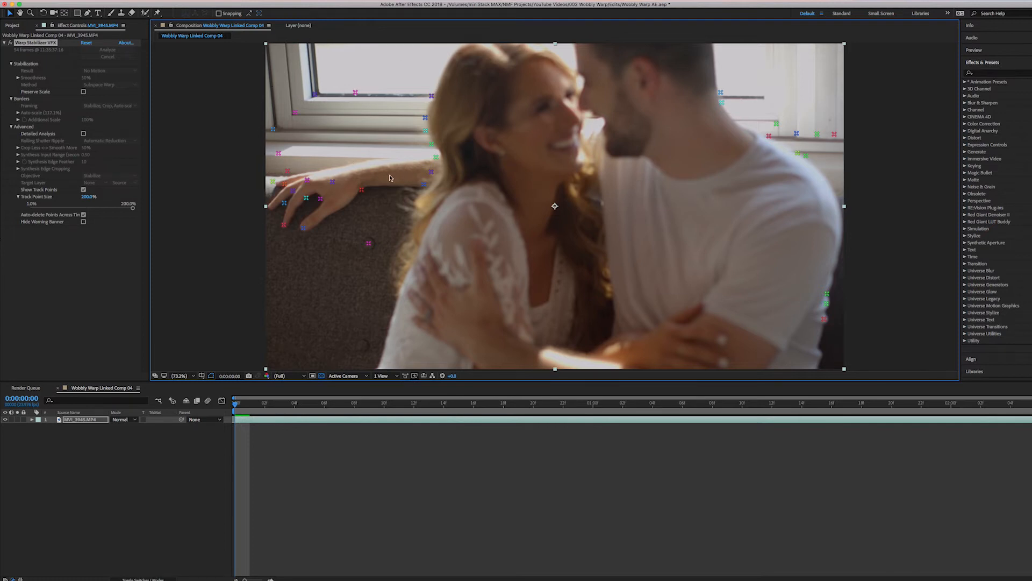
{"action": "mouse_move", "coordinate": [328, 182]}
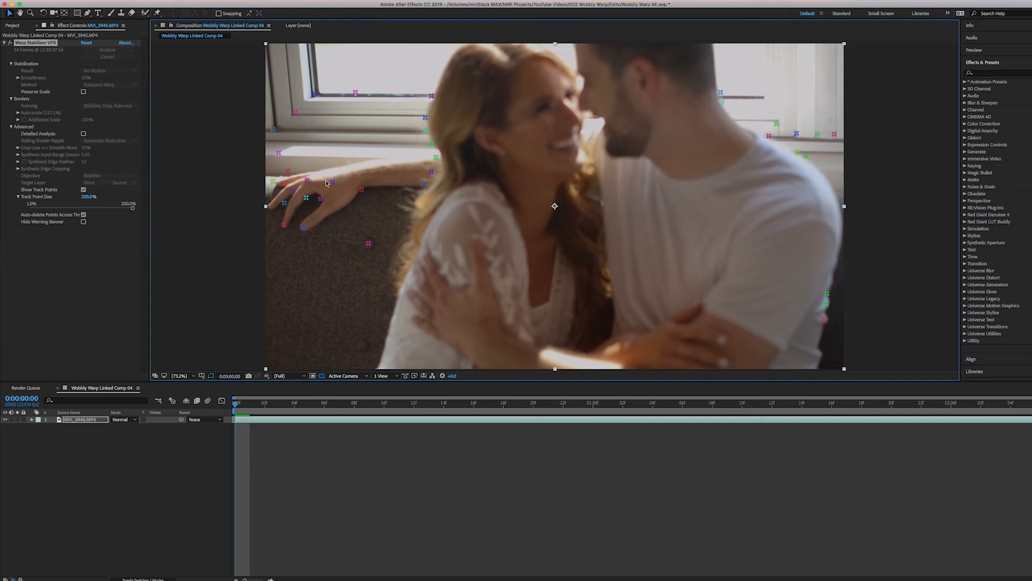
{"action": "mouse_move", "coordinate": [415, 201]}
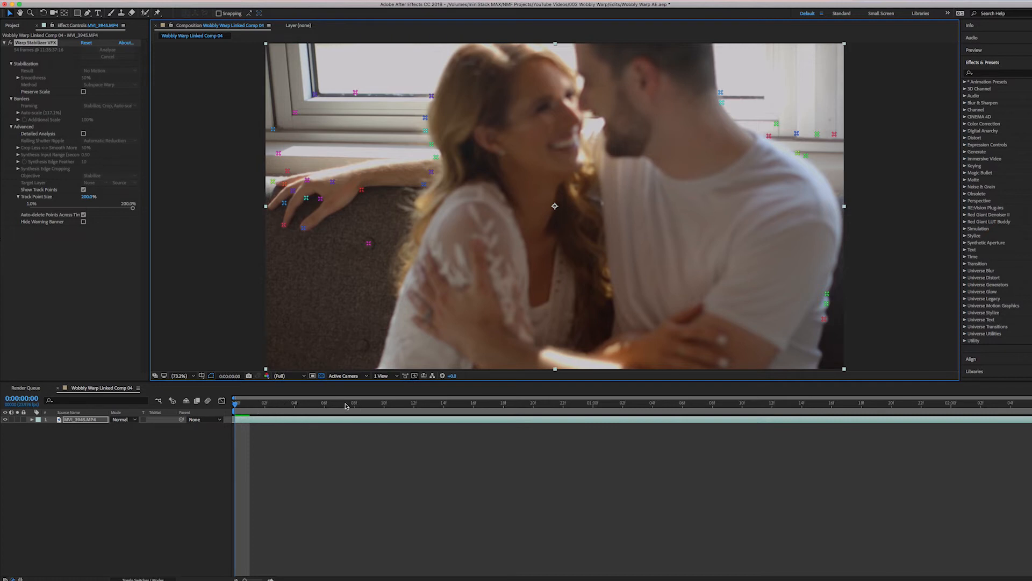
- Select and delete the track points on the moving couple, then return to frame 0
{"action": "left_click", "coordinate": [339, 403]}
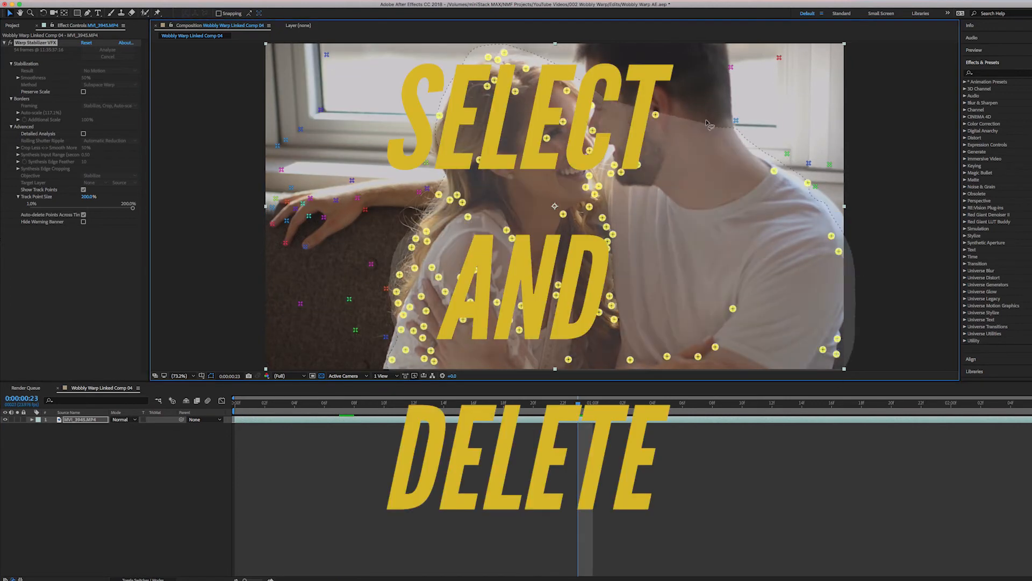
{"action": "left_click", "coordinate": [981, 402]}
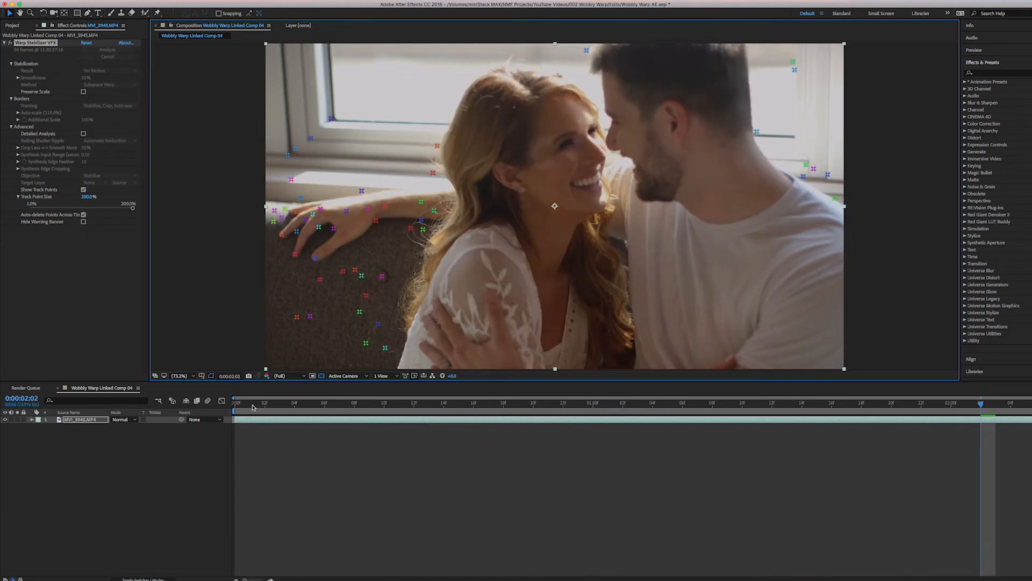
{"action": "left_click", "coordinate": [234, 402]}
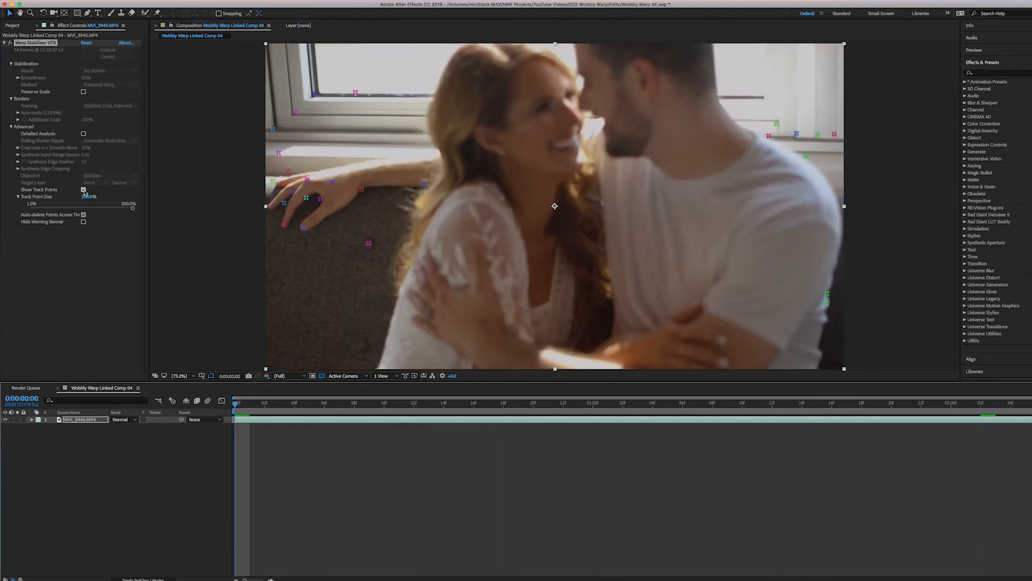
{"action": "left_click", "coordinate": [84, 190]}
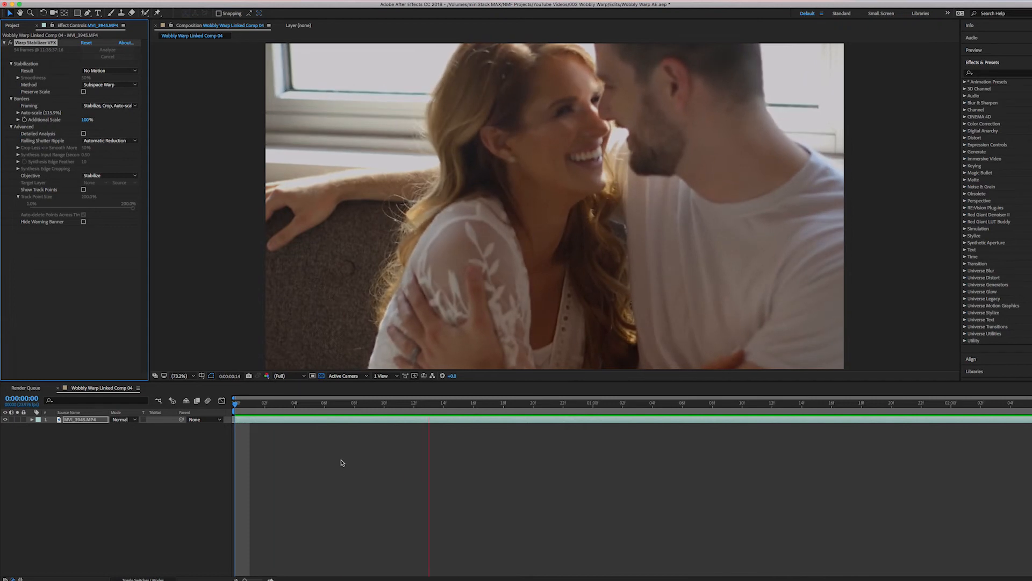
{"action": "left_click", "coordinate": [320, 402]}
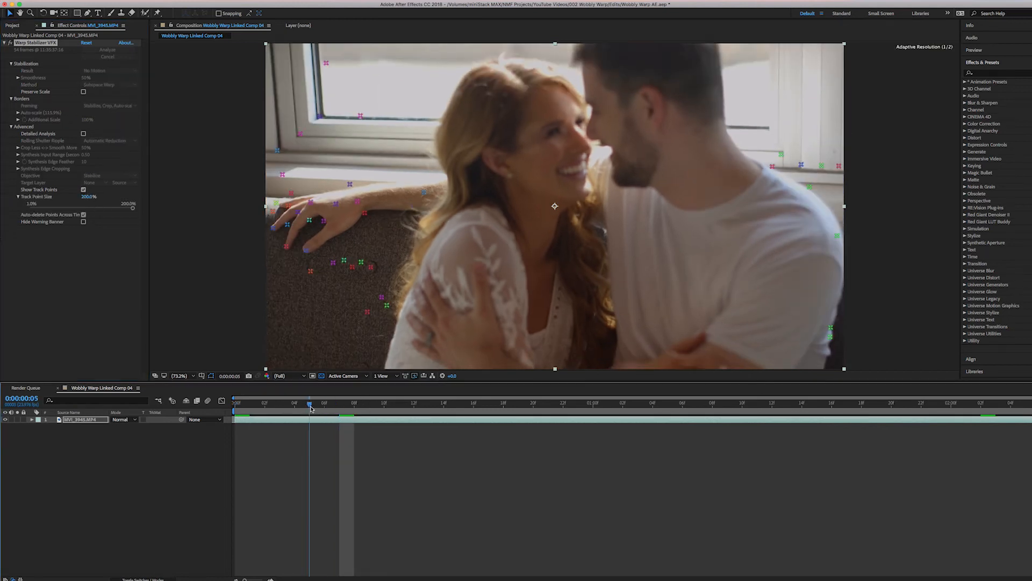
- Delete stray couple track points in later frames, then return to the first frame
{"action": "left_click", "coordinate": [265, 403]}
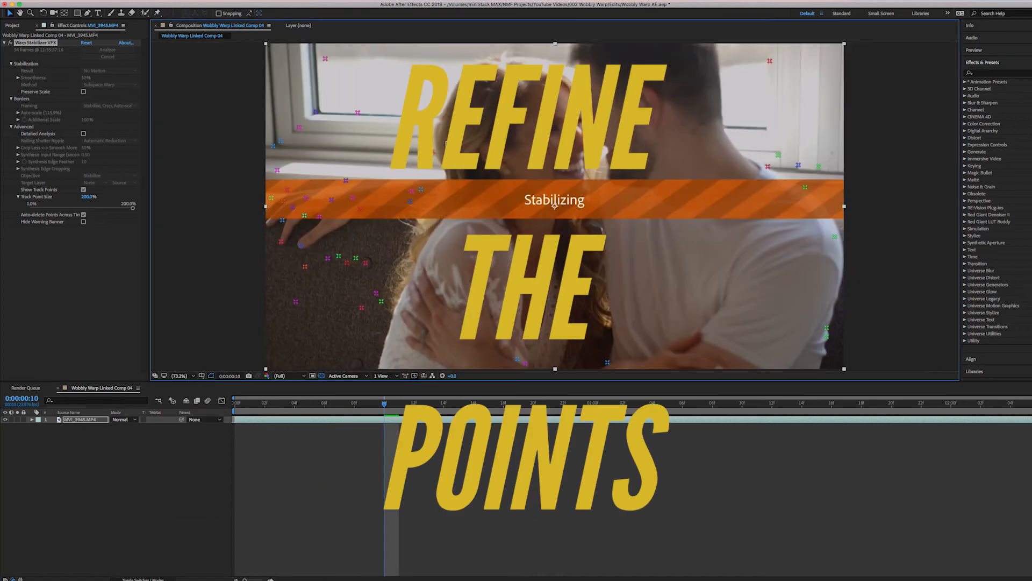
{"action": "left_click", "coordinate": [487, 402]}
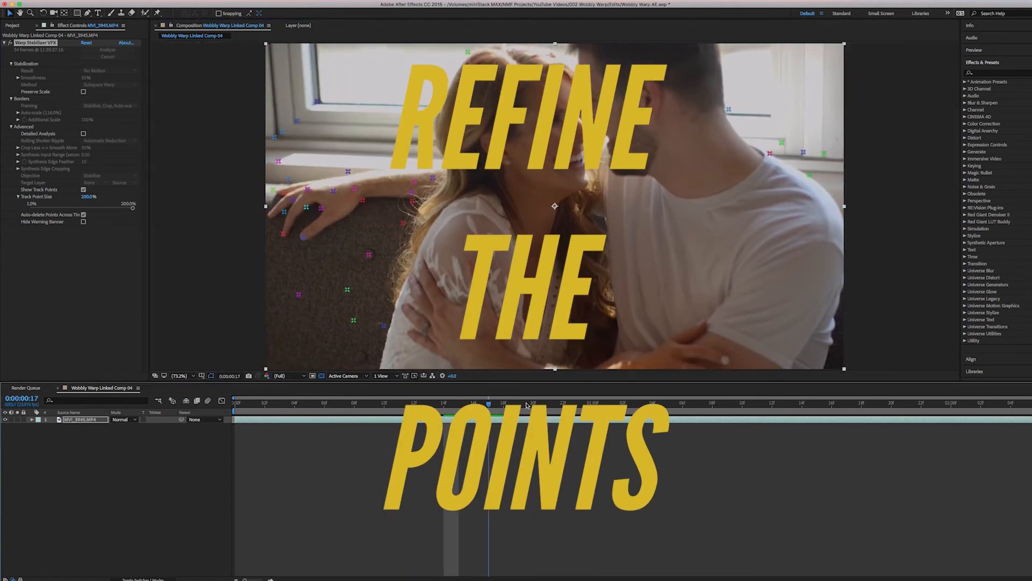
{"action": "left_click", "coordinate": [1024, 402]}
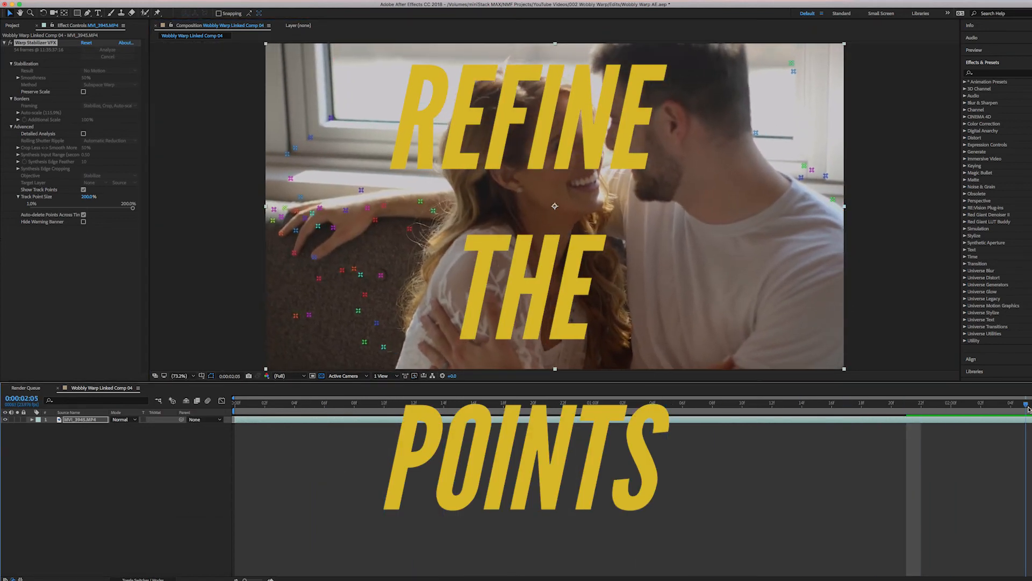
{"action": "left_click", "coordinate": [234, 402]}
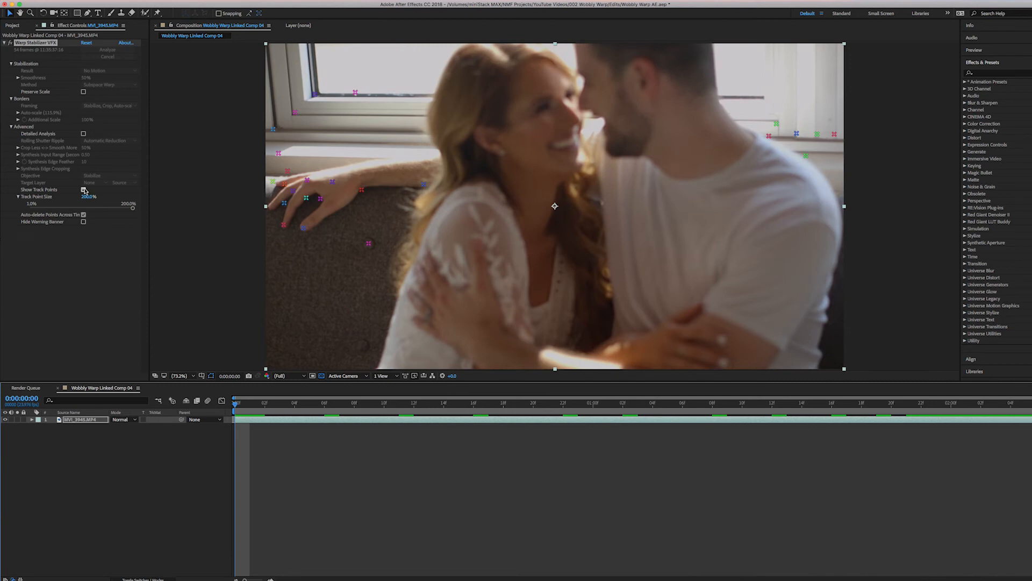
- Turn off Show Track Points and preview the refined stabilized composition
{"action": "left_click", "coordinate": [84, 189]}
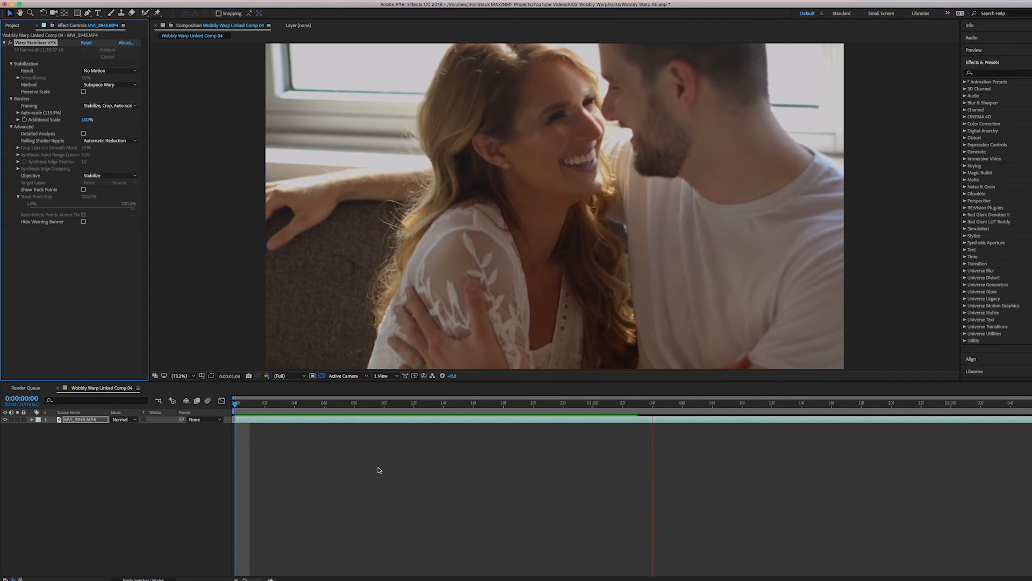
{"action": "left_click", "coordinate": [399, 401]}
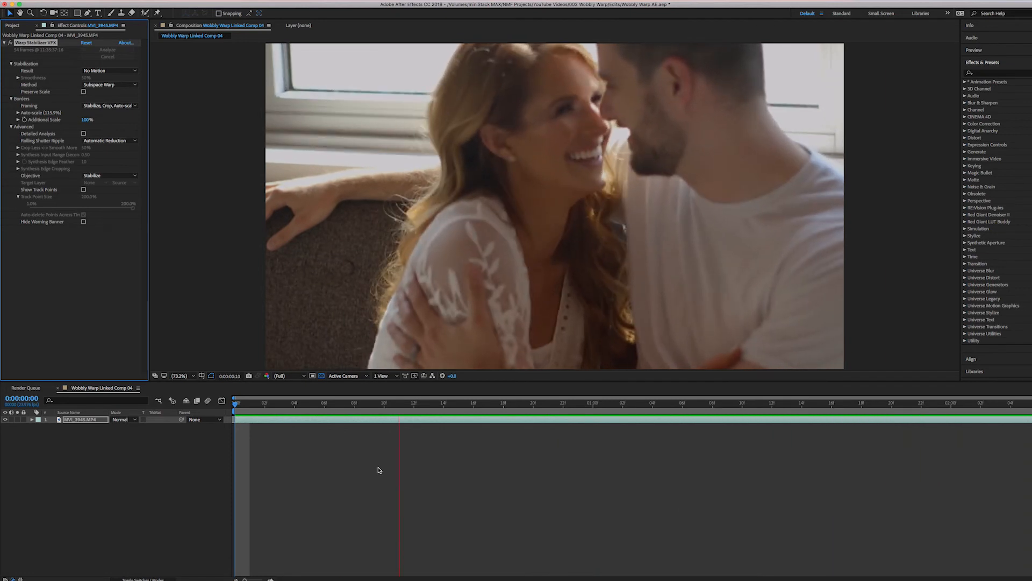
{"action": "left_click", "coordinate": [310, 402]}
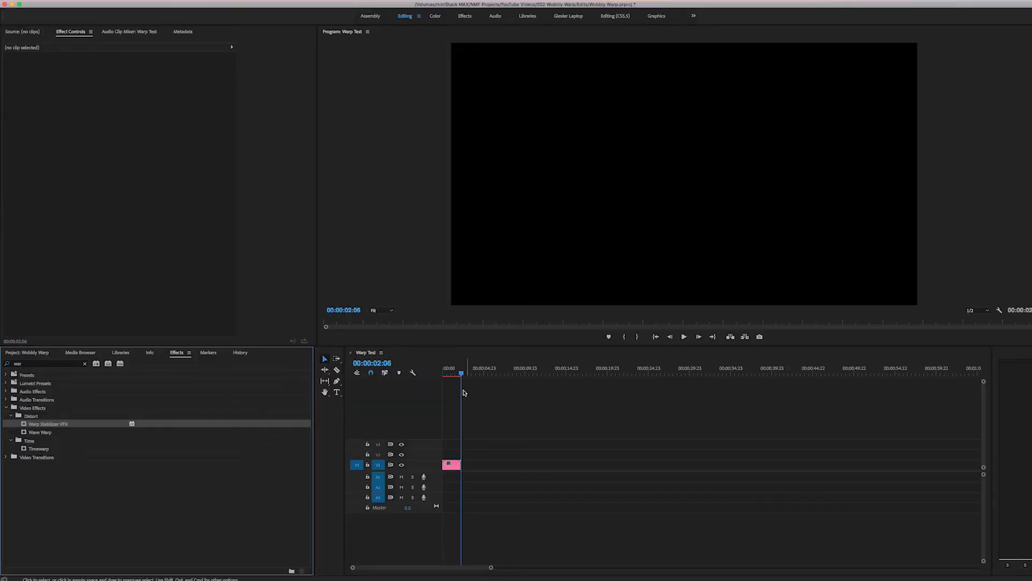
- Move the Premiere playhead to 00:00:00:00 over the linked composition clip
{"action": "left_click", "coordinate": [451, 464]}
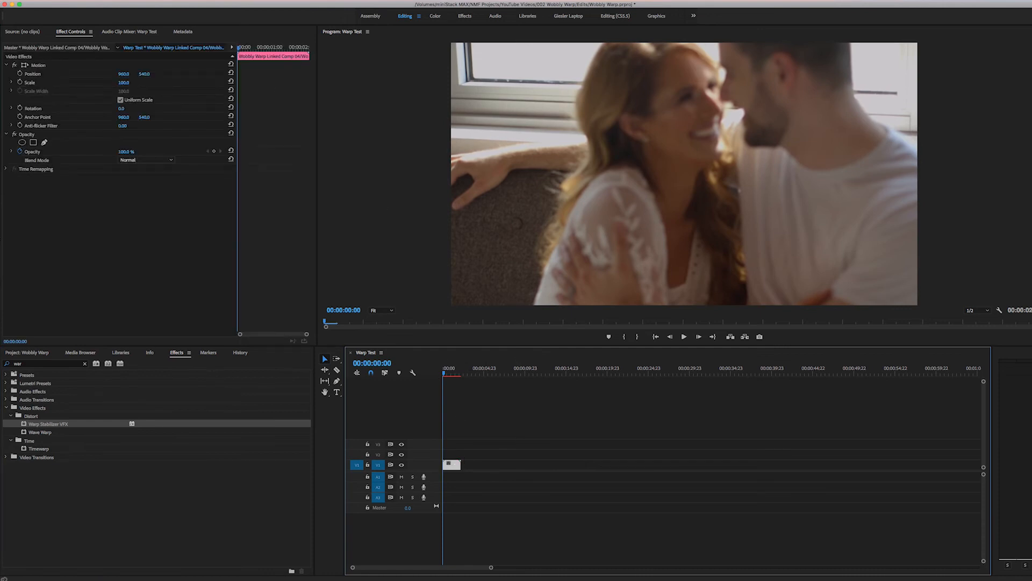